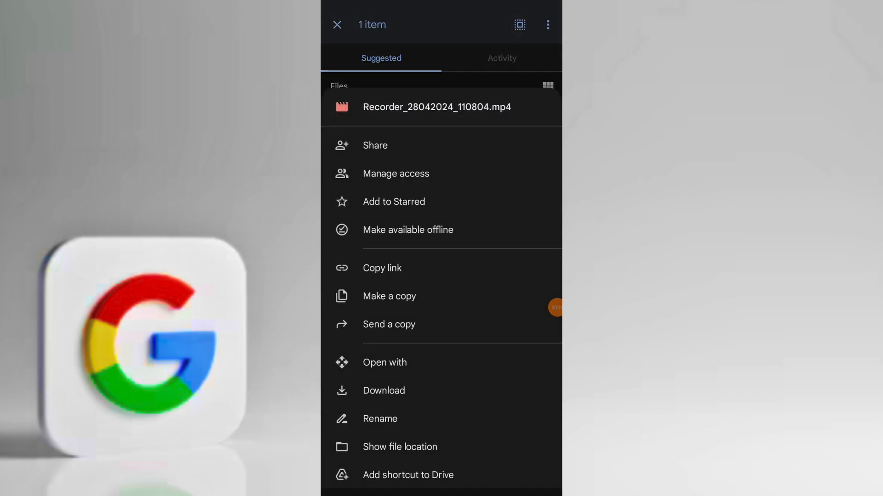
{"action": "scroll", "scroll_direction": "up", "scroll_amount": 3}
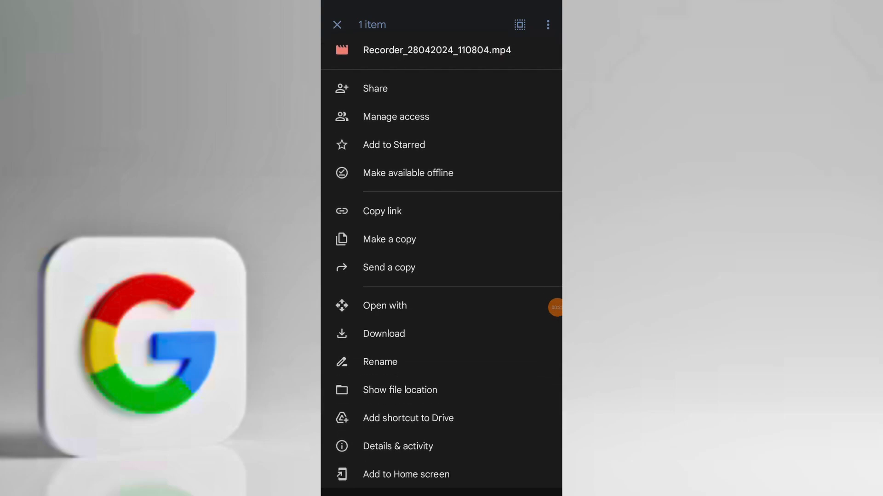